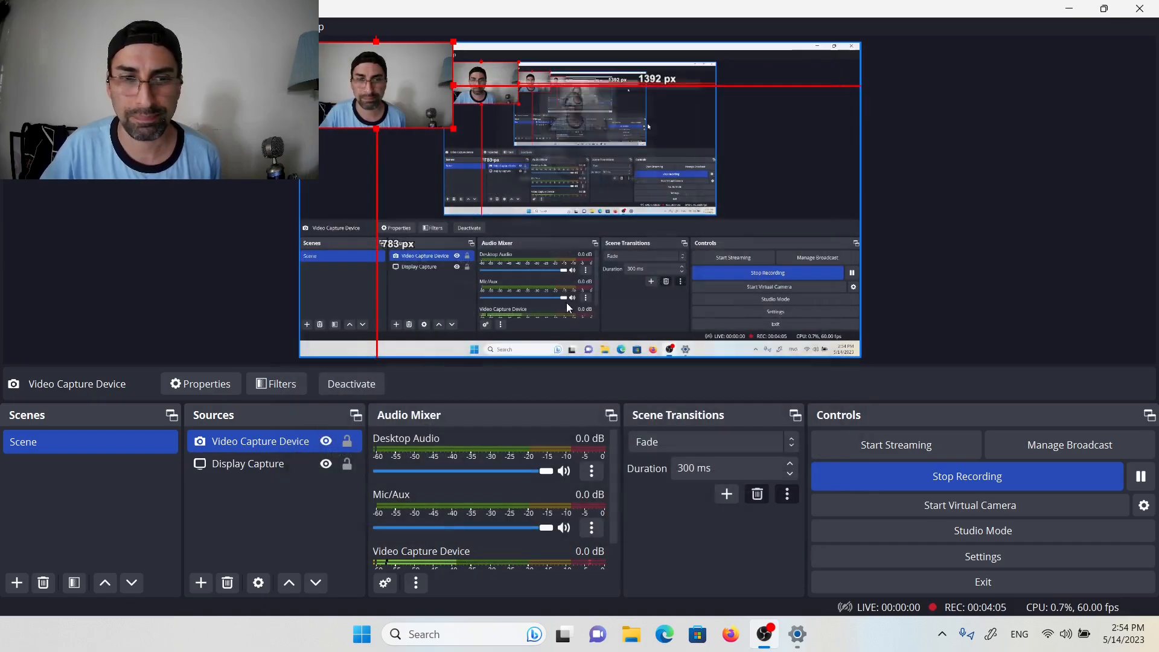
Step: Switch the Display Capture source to the 1920x1080 Primary Monitor
click(247, 464)
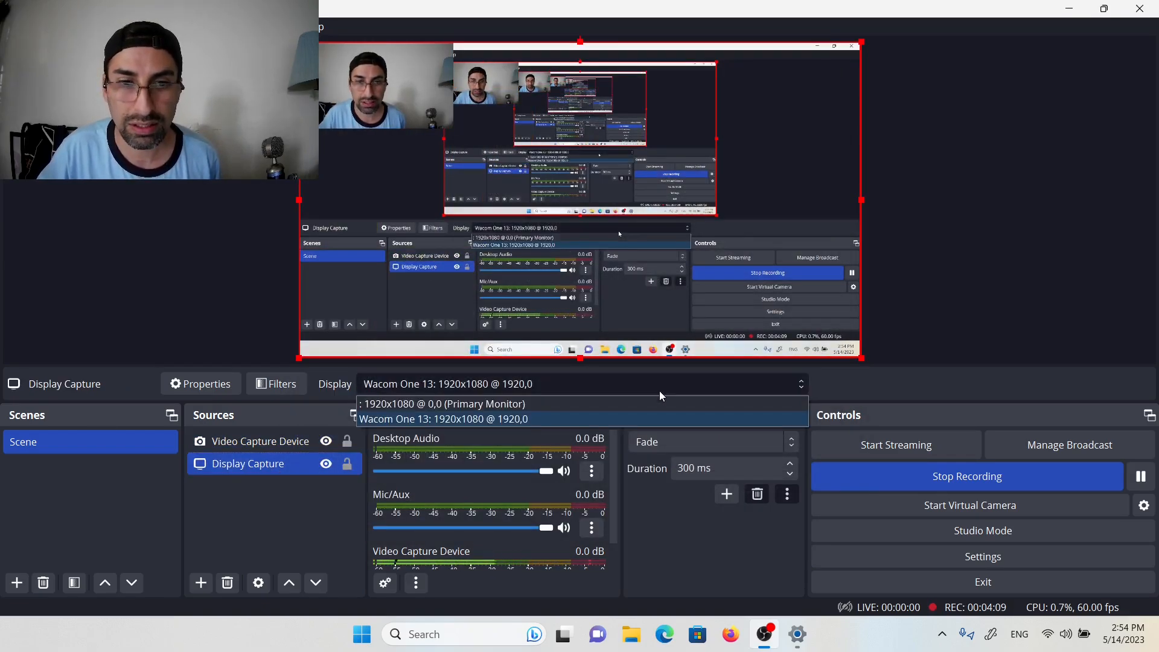
click(444, 403)
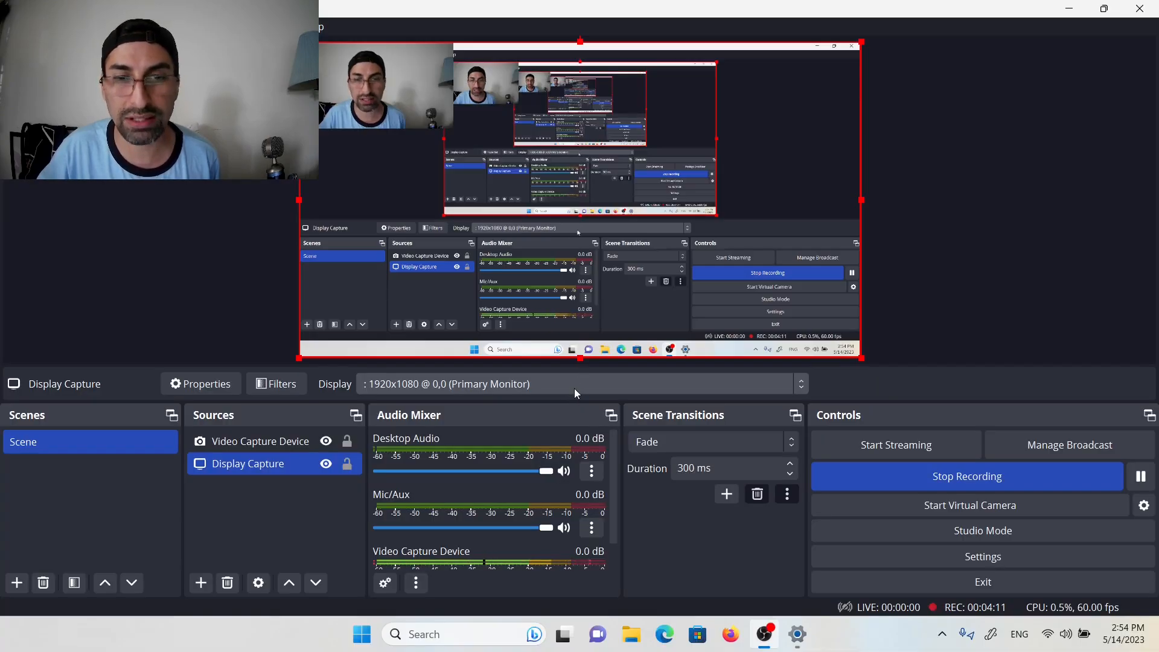
click(800, 384)
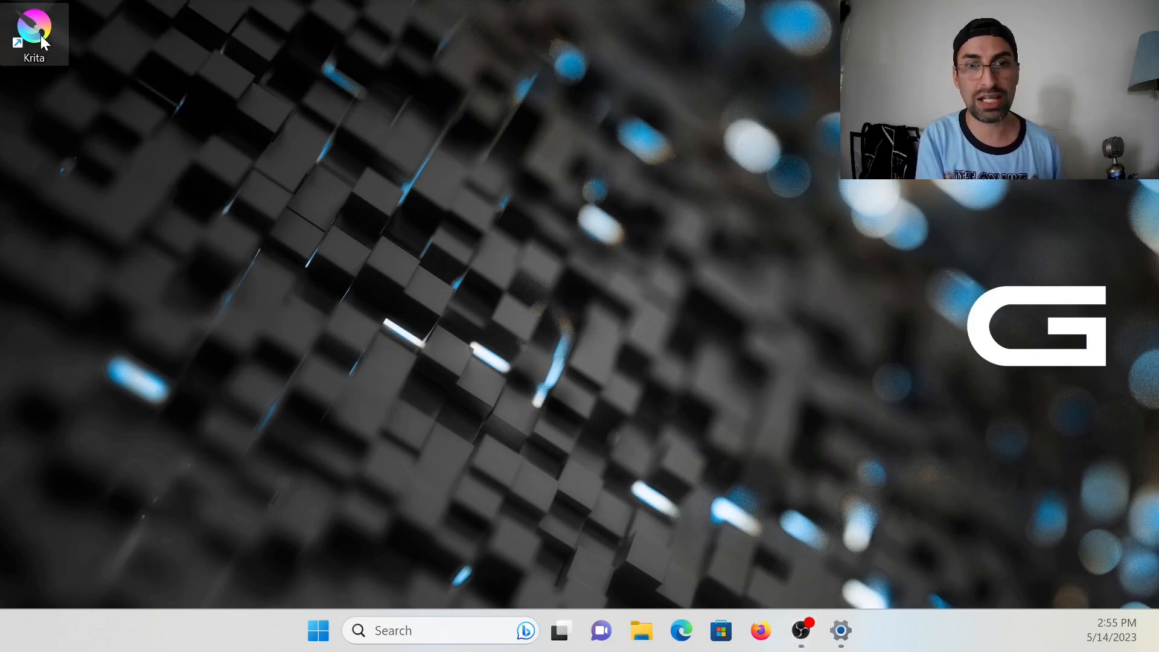
mouse_move(35, 34)
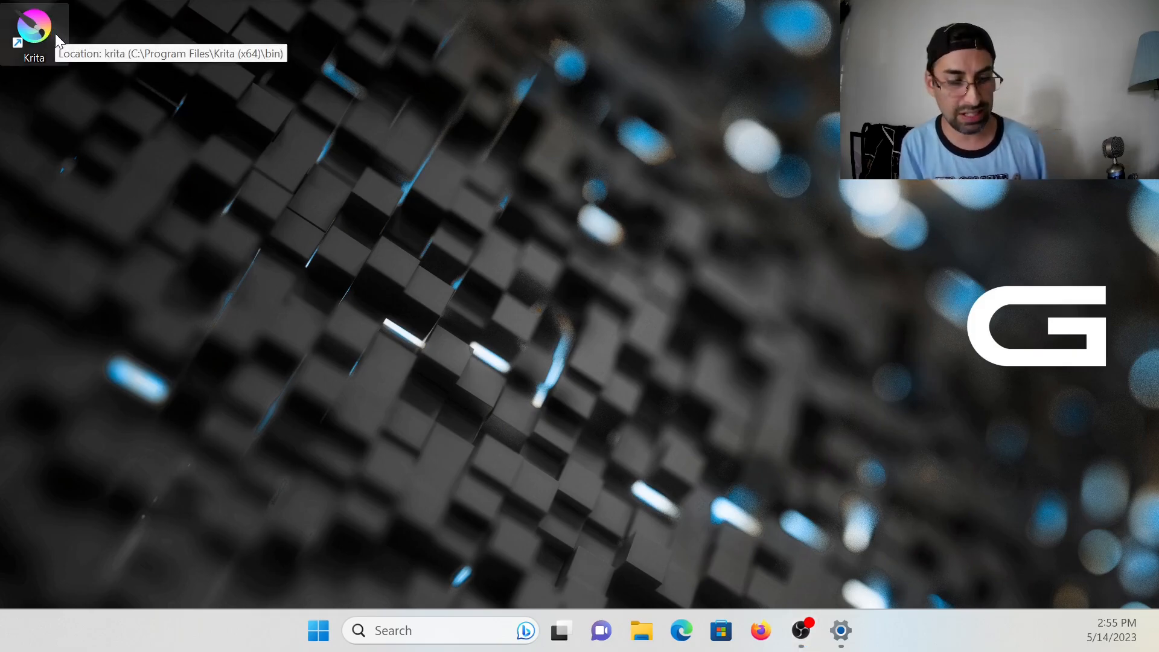
mouse_move(257, 208)
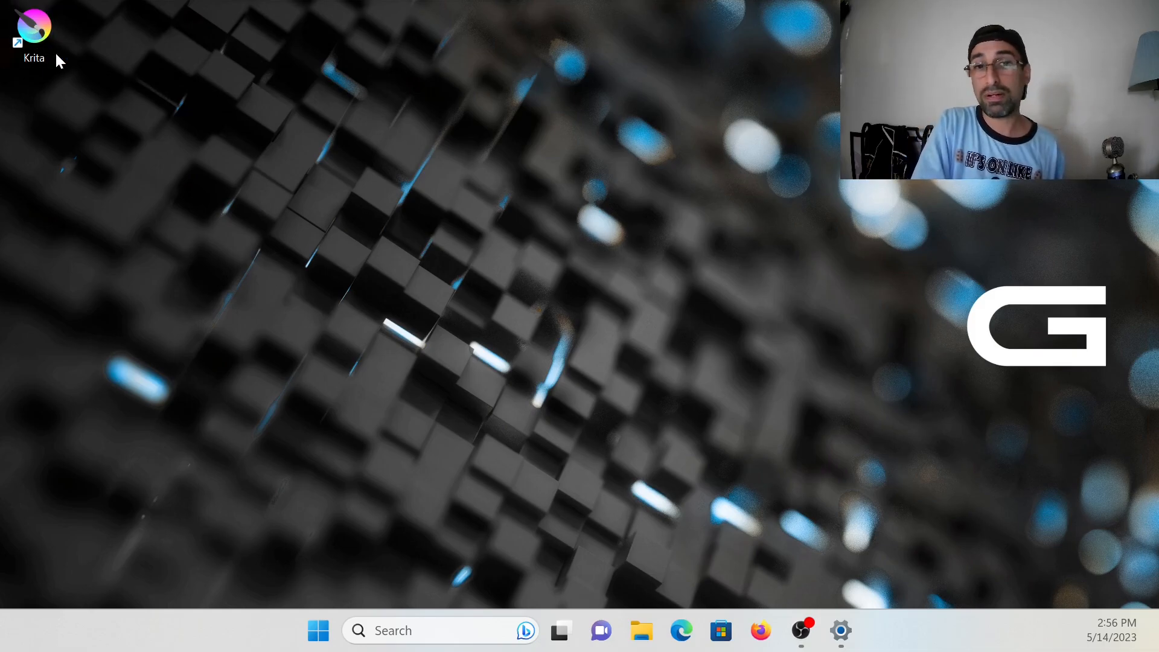
Step: Launch Krita from its desktop shortcut
double_click(34, 30)
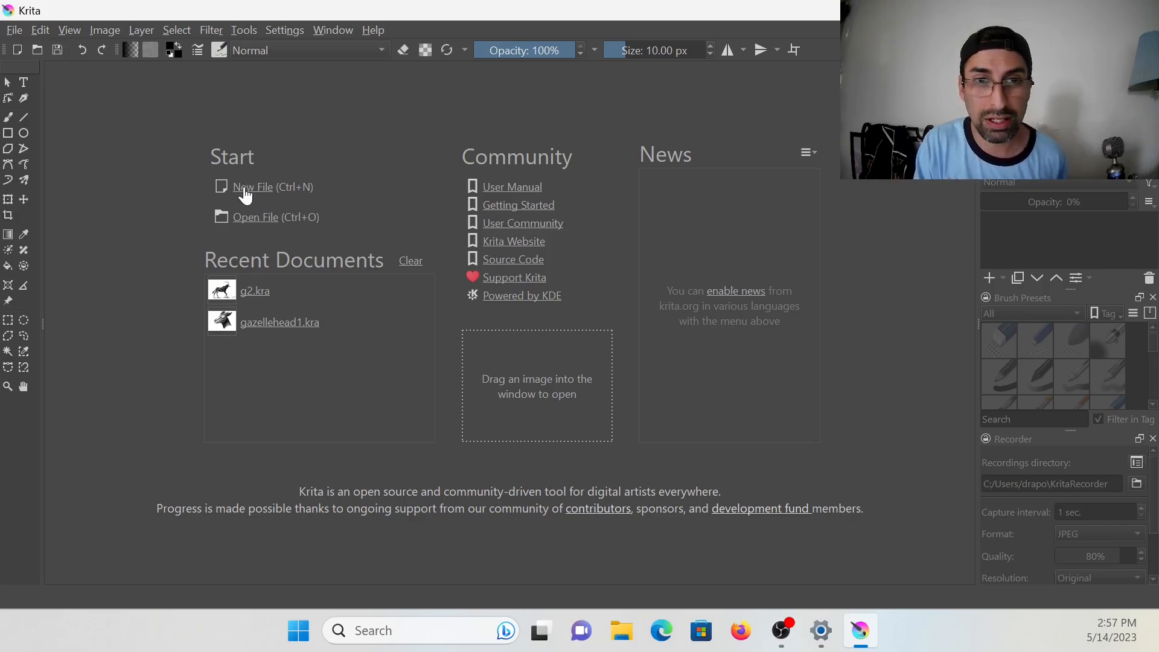
mouse_move(125, 120)
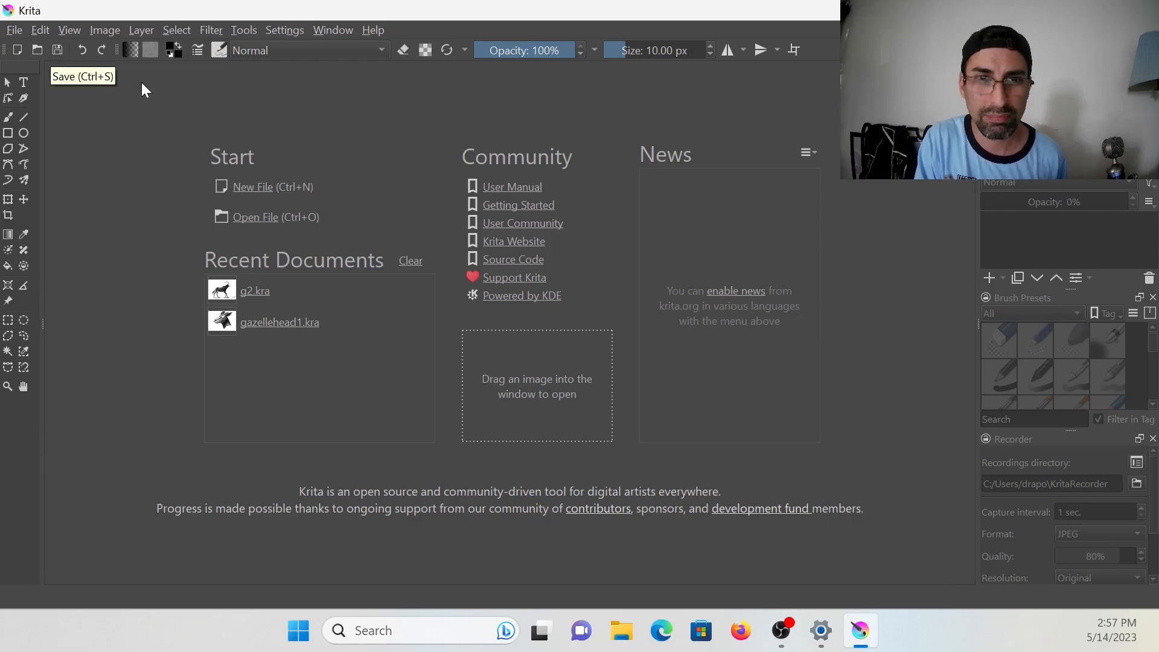
mouse_move(89, 31)
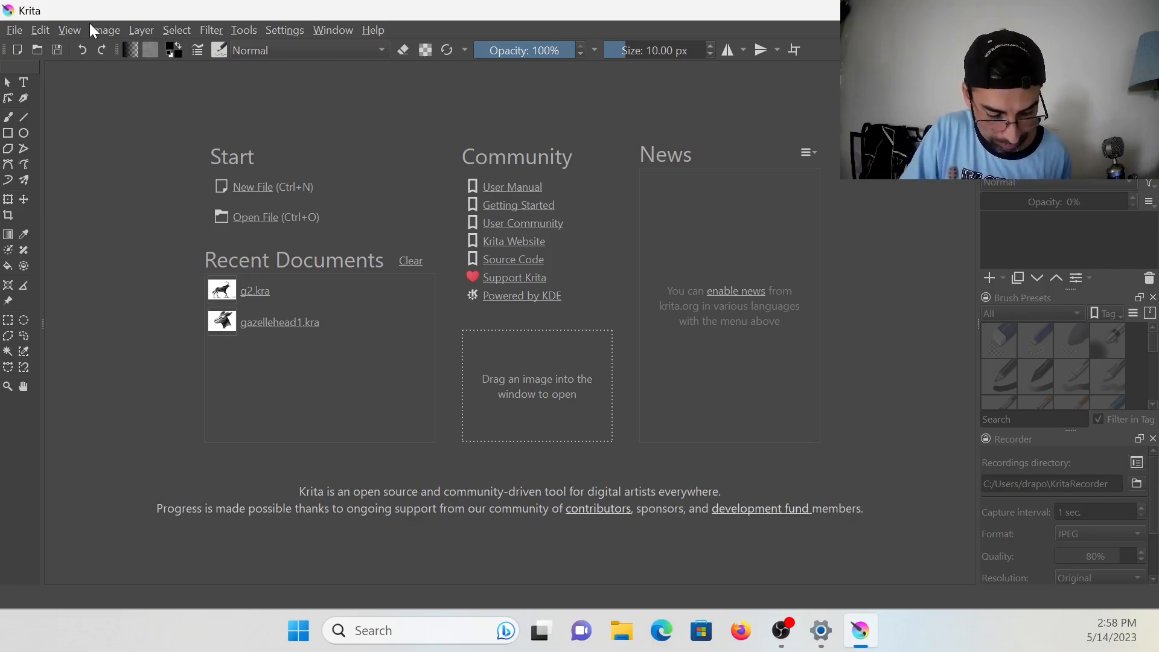
mouse_move(254, 296)
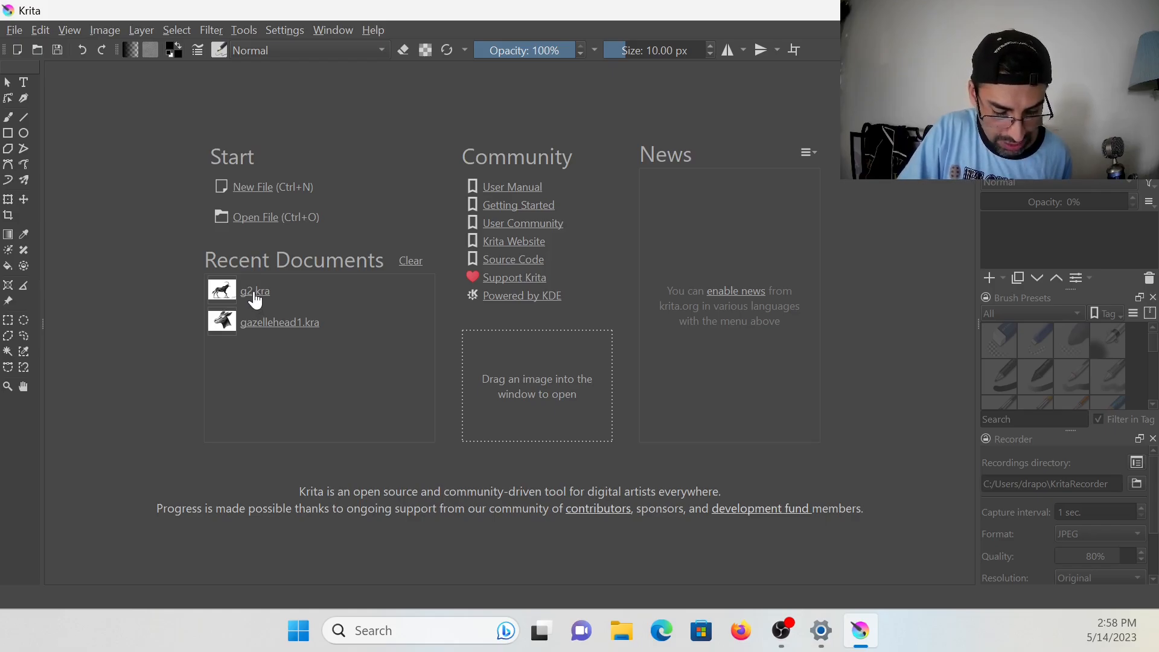
click(254, 290)
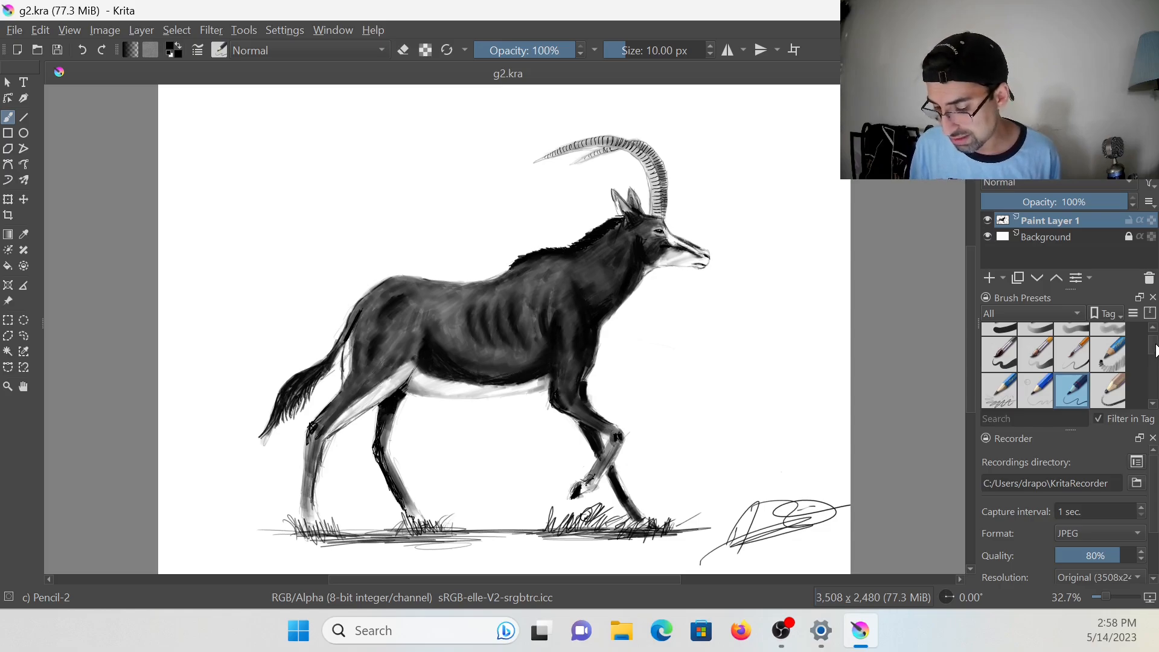
scroll(up, 3)
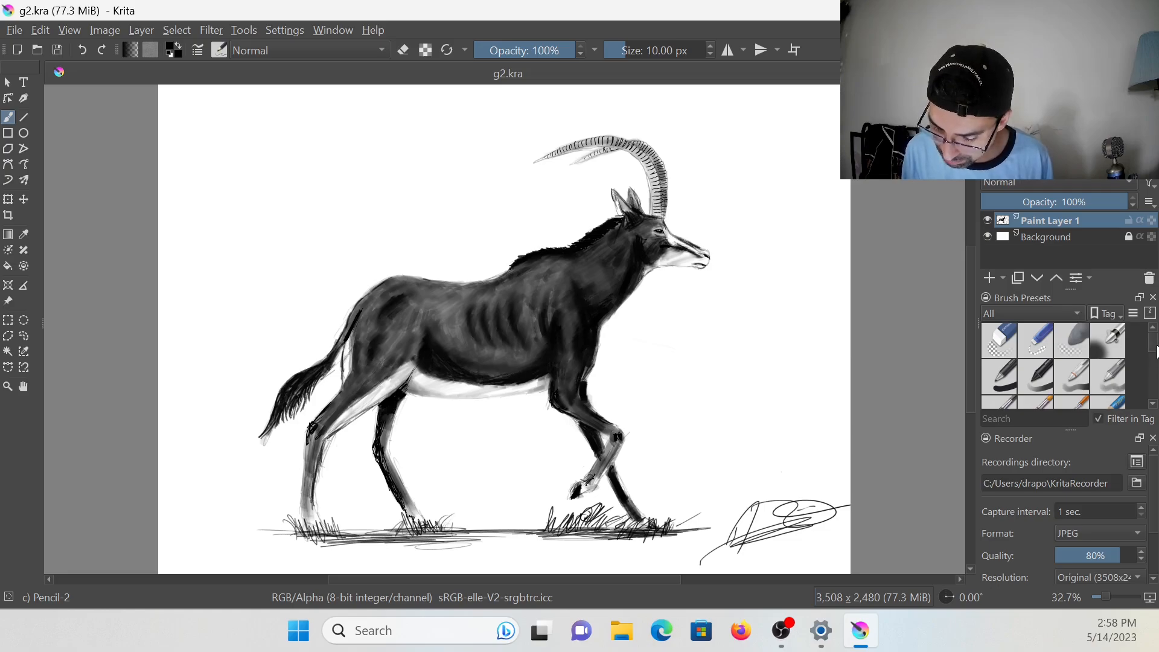
scroll(down, 3)
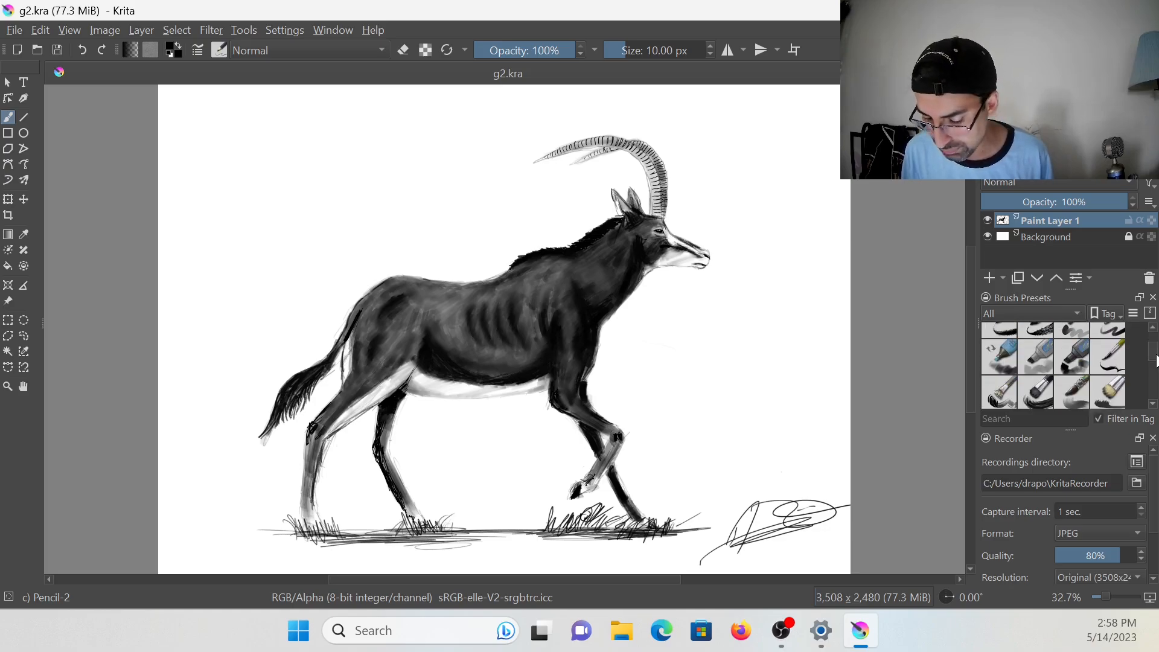
scroll(down, 3)
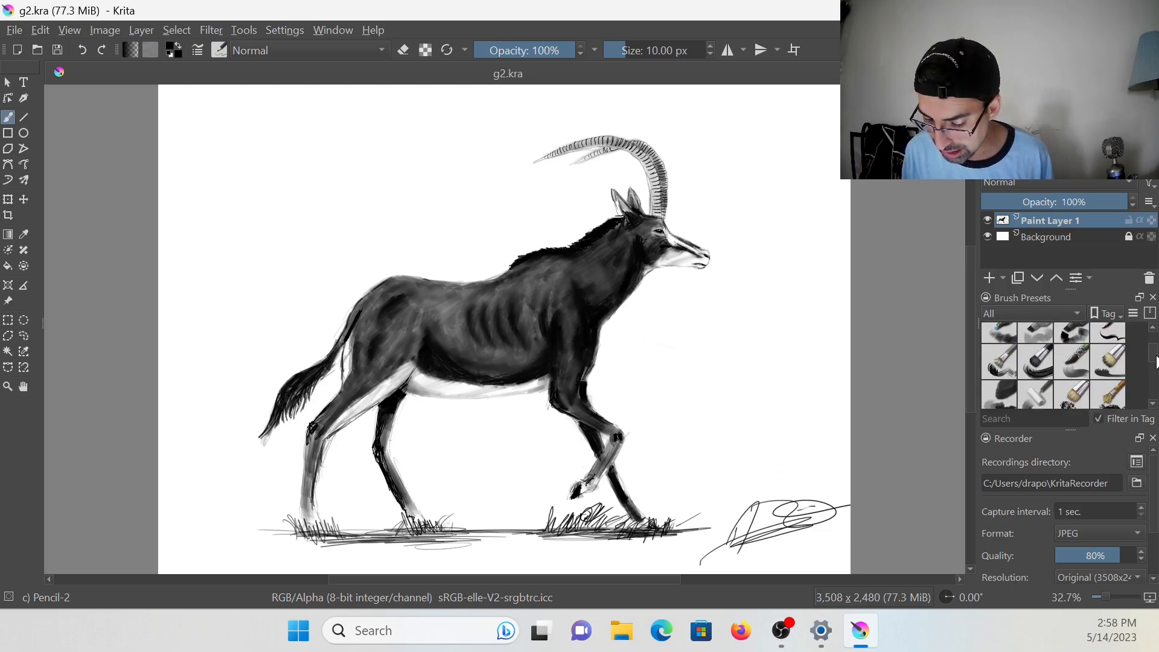
scroll(down, 3)
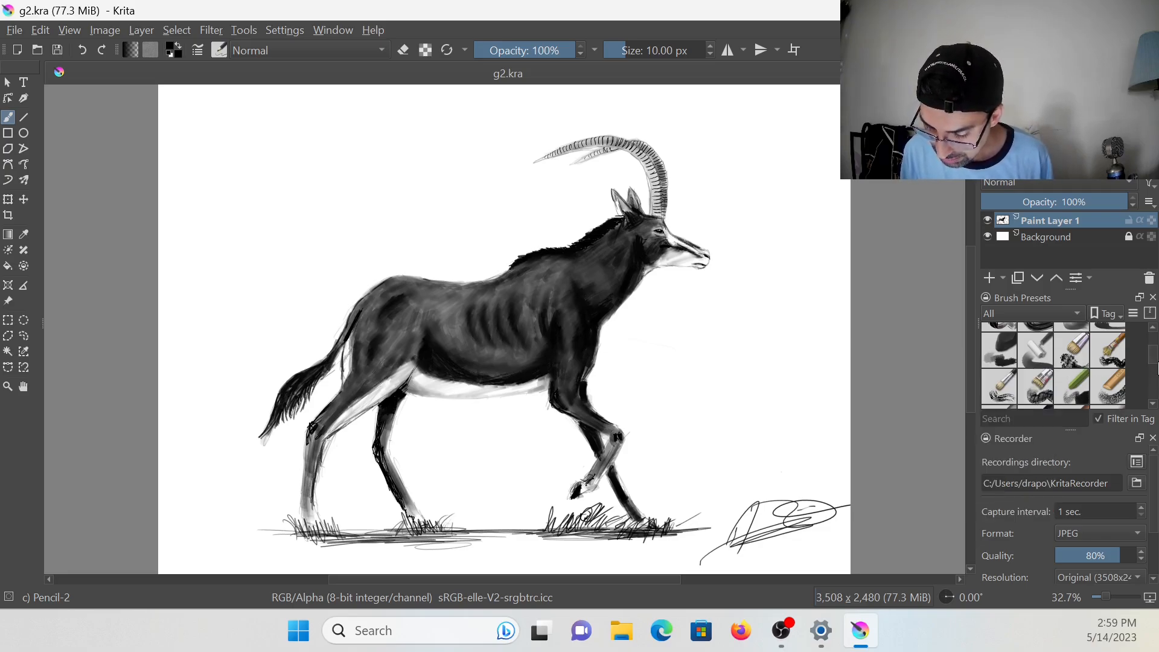
scroll(down, 3)
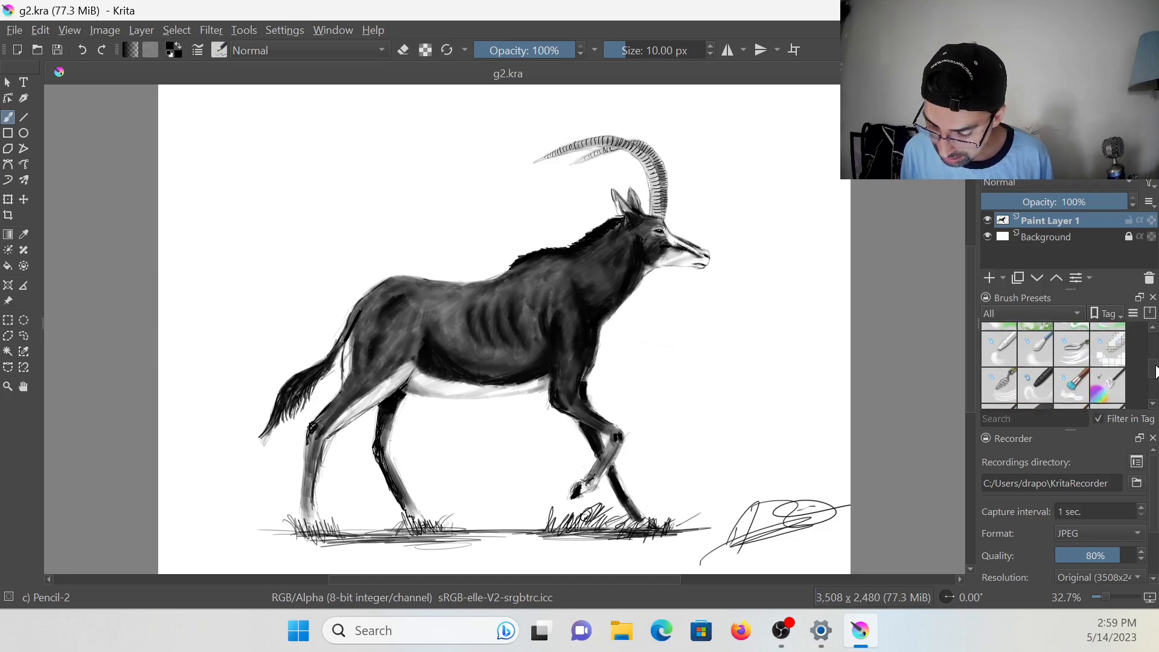
scroll(down, 3)
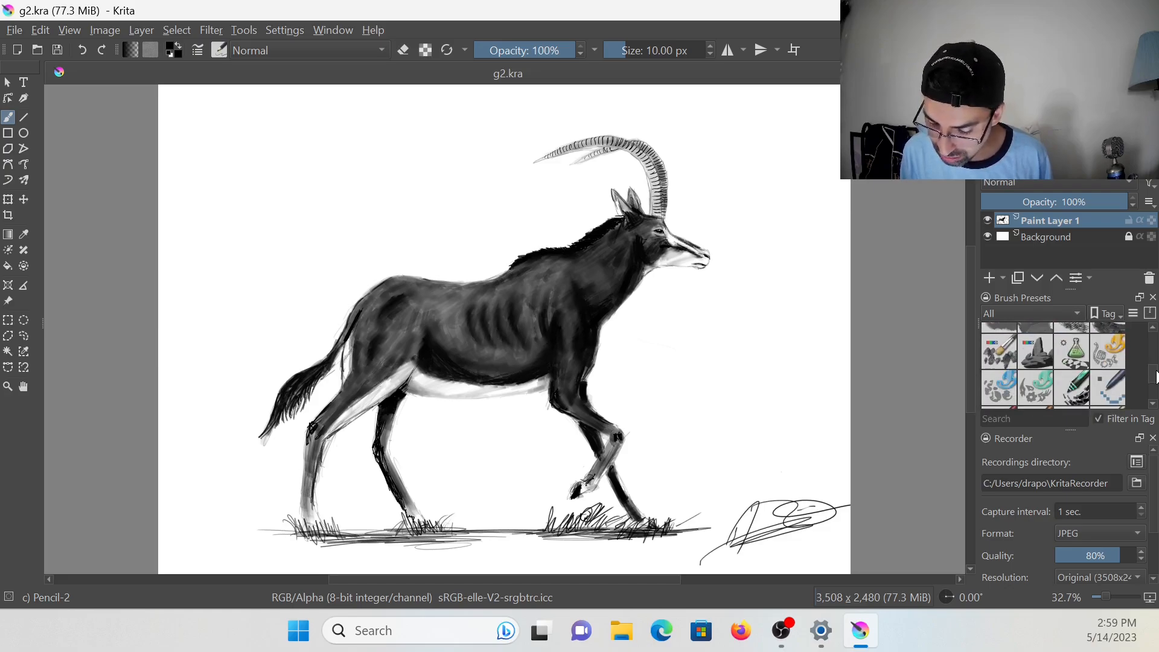
scroll(down, 3)
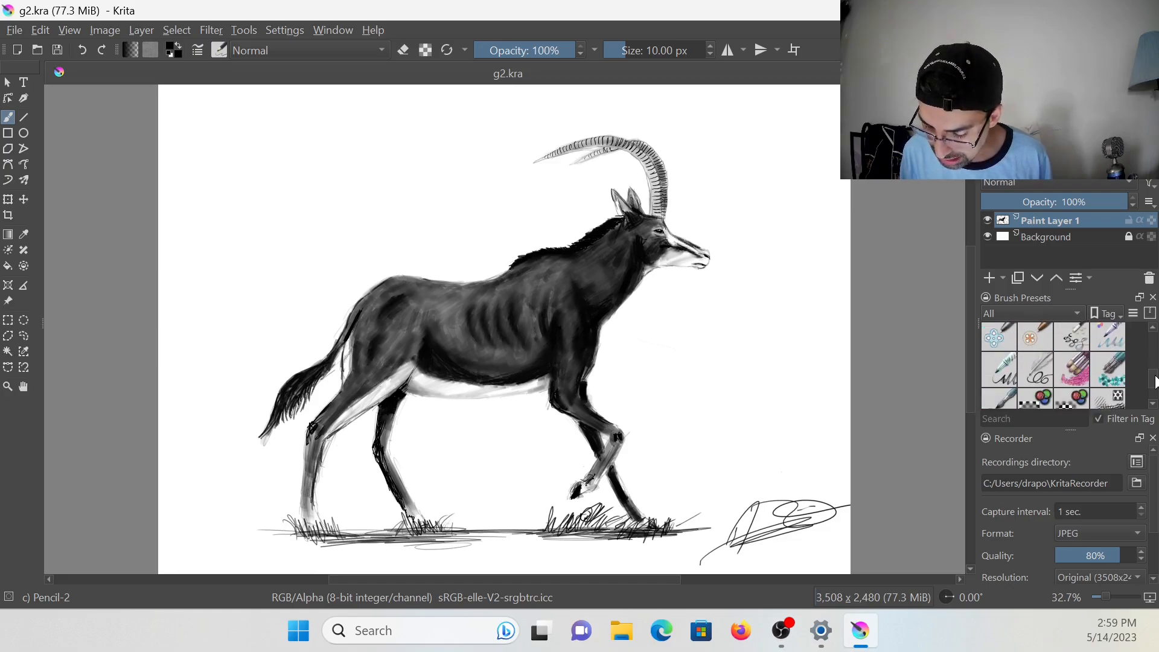
scroll(down, 3)
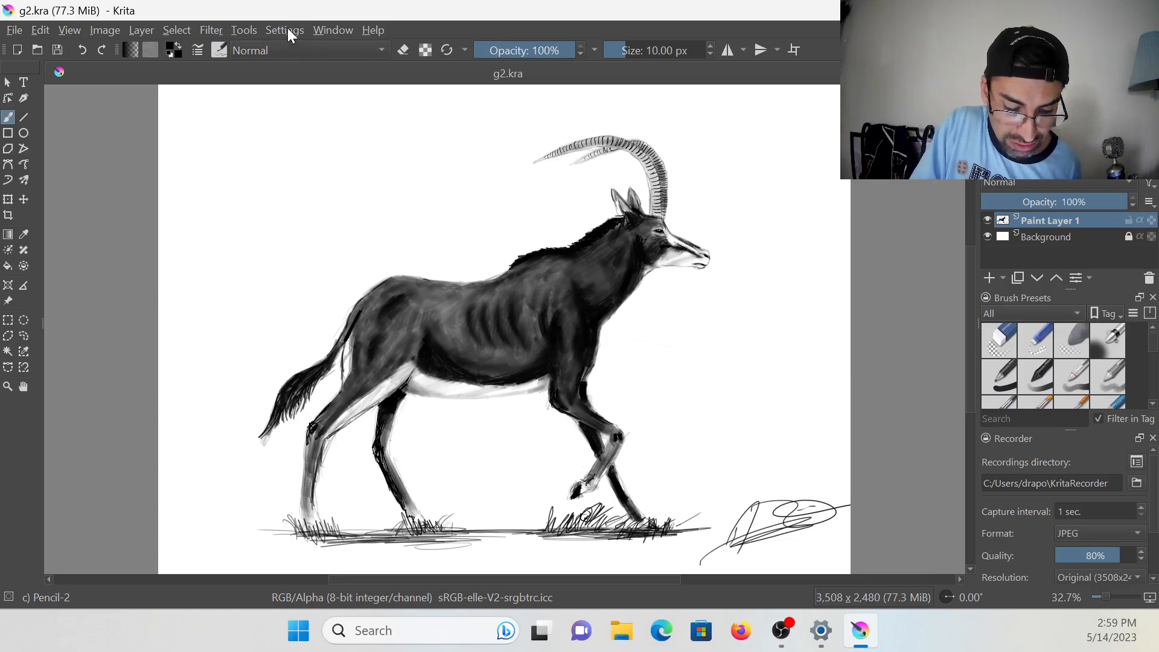
Step: Uncheck Recorder in Settings > Dockers, then reopen the Dockers list
click(284, 29)
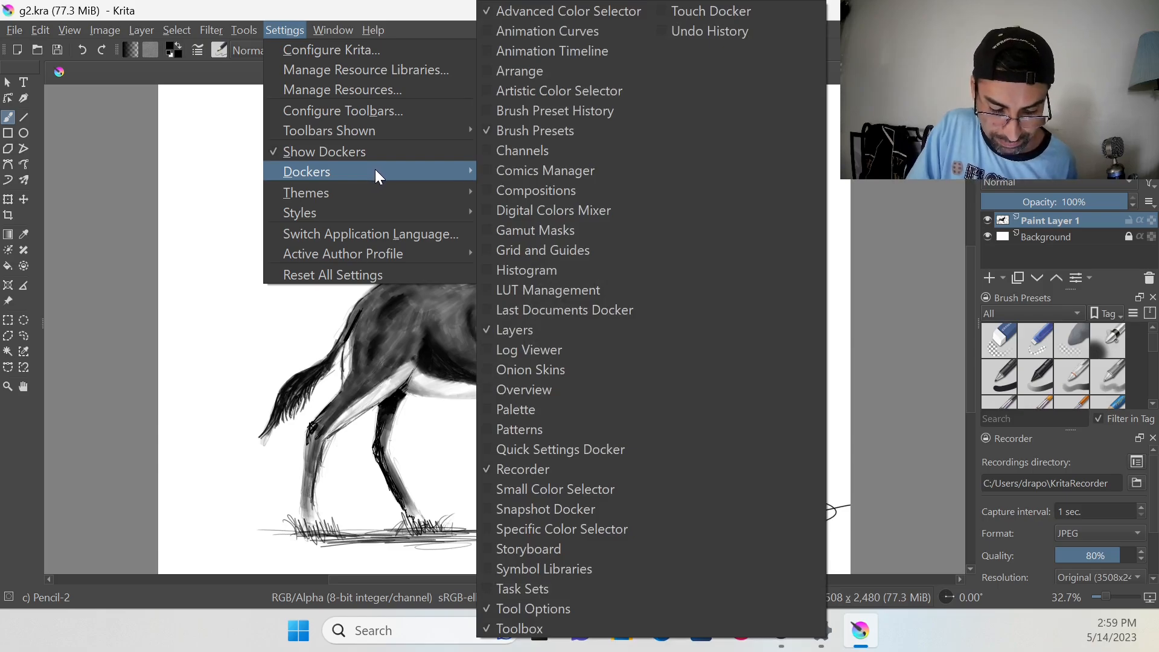
mouse_move(535, 230)
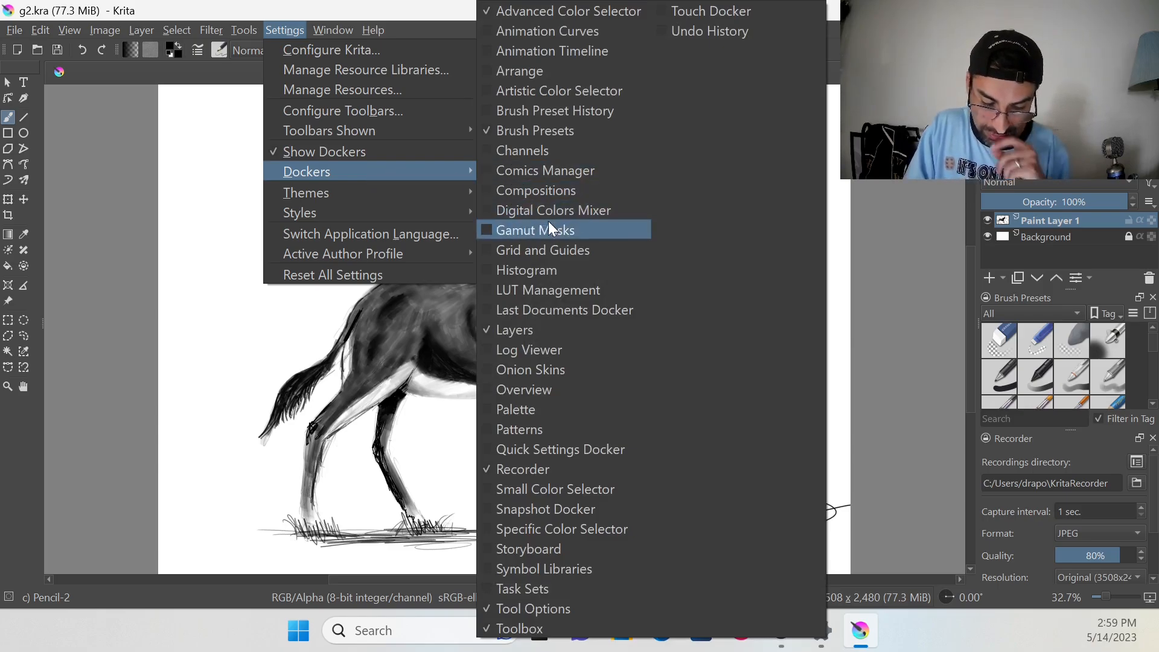
mouse_move(563, 30)
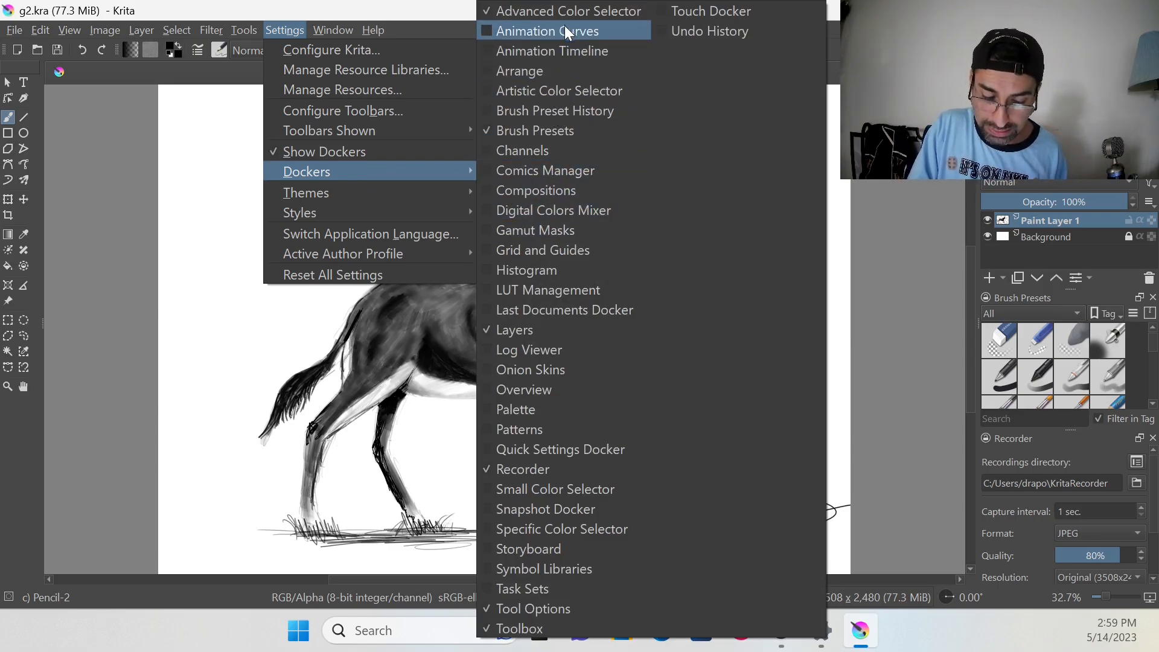
mouse_move(519, 429)
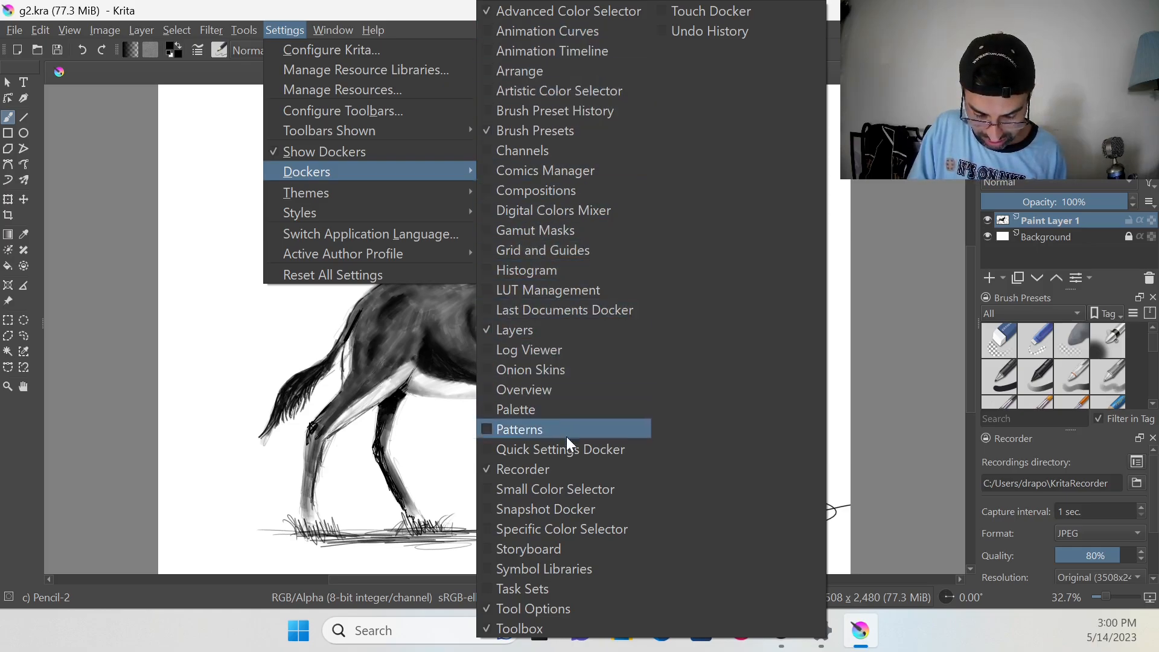
mouse_move(707, 31)
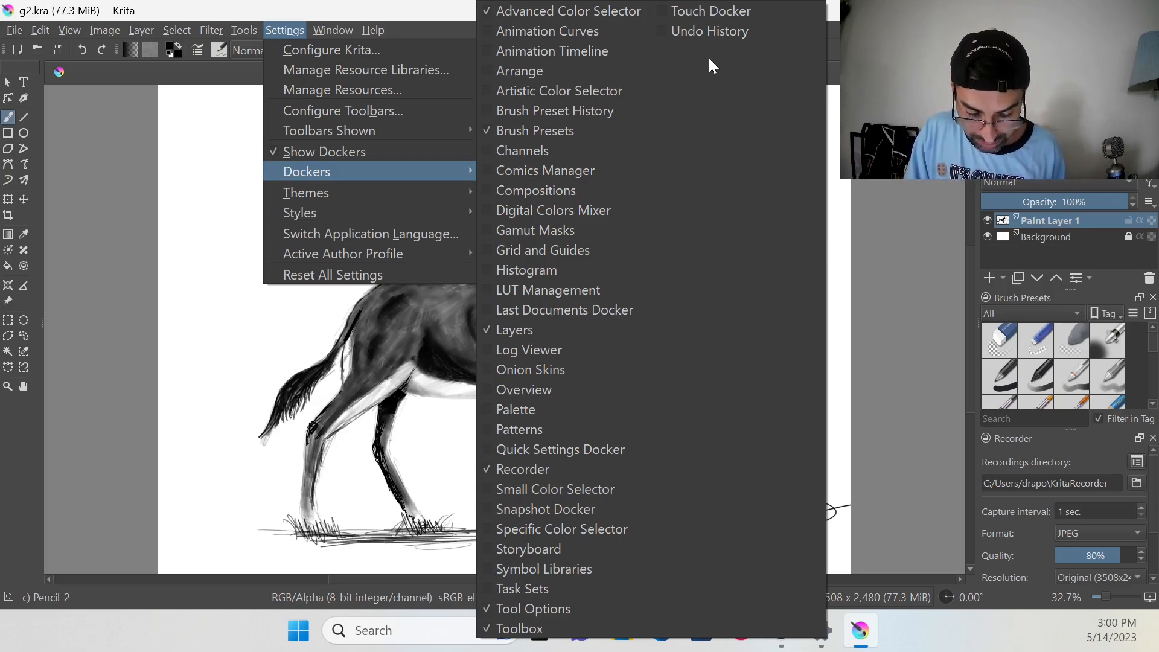
mouse_move(532, 468)
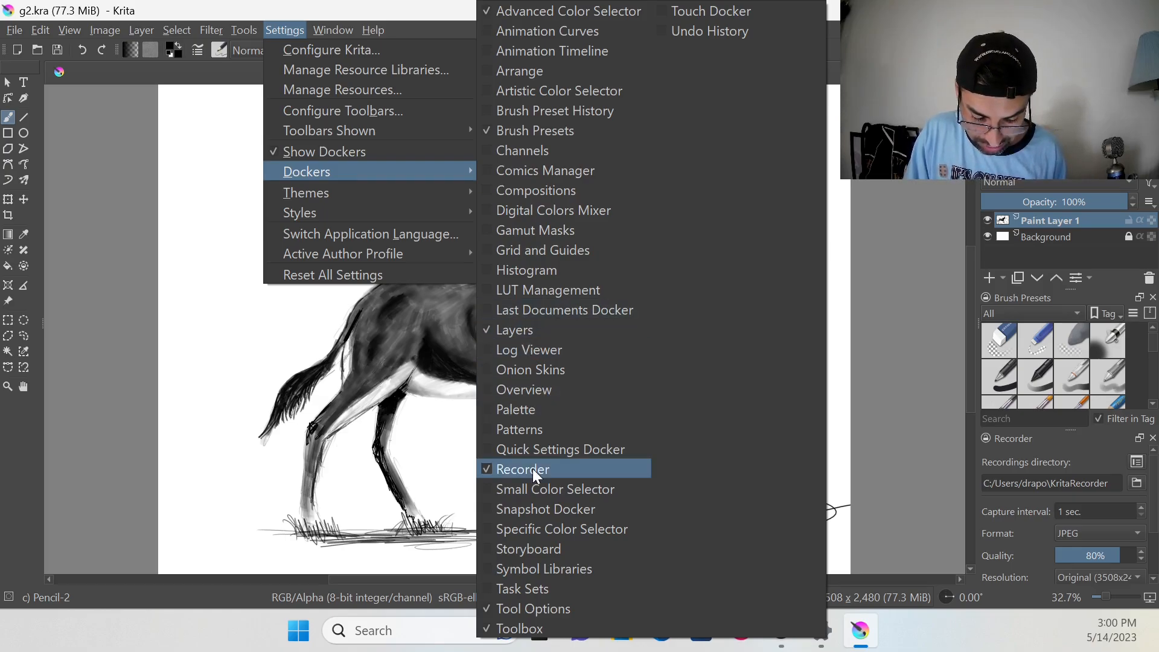
click(523, 468)
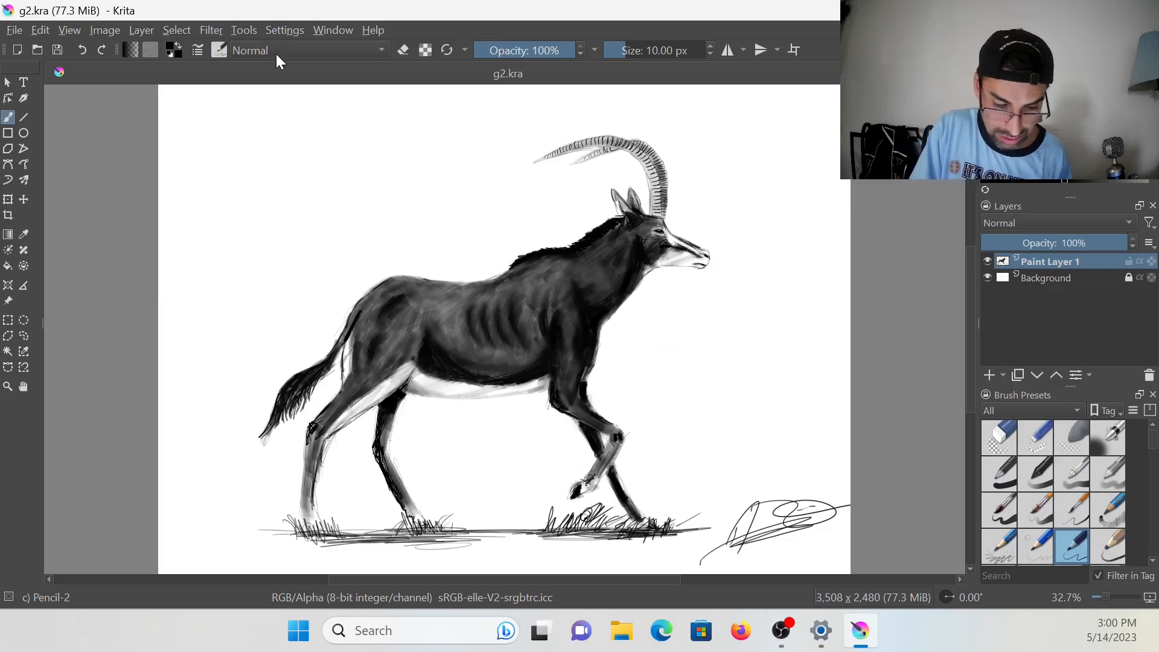
click(284, 29)
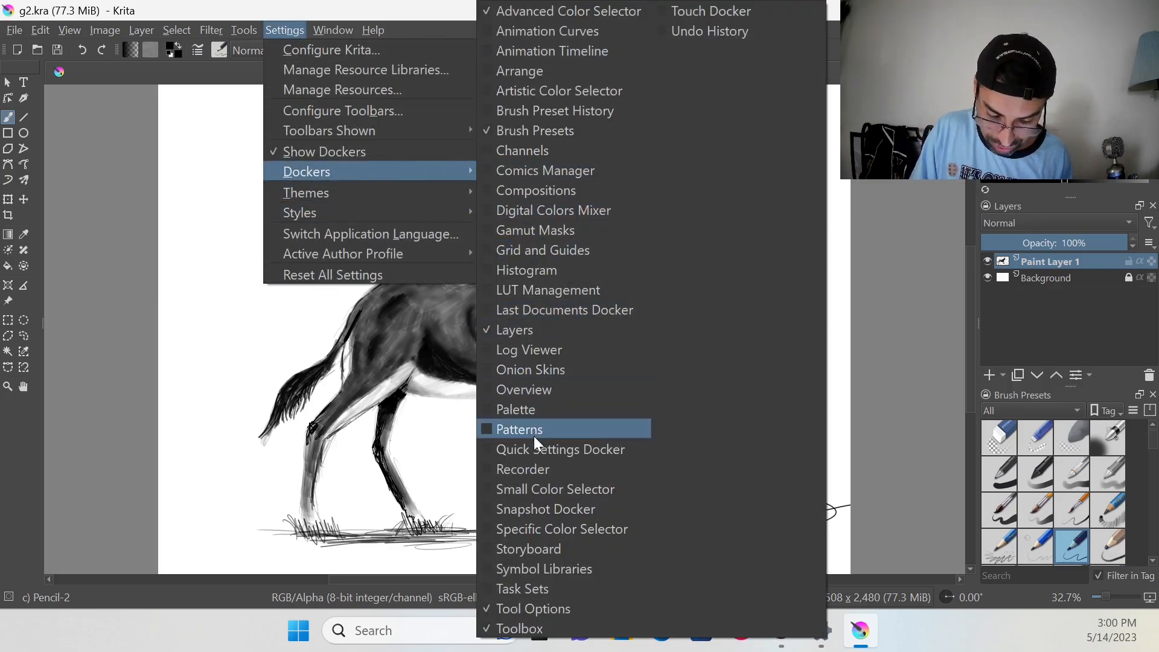
Step: Check Recorder in the Dockers list to show its capture settings
click(523, 469)
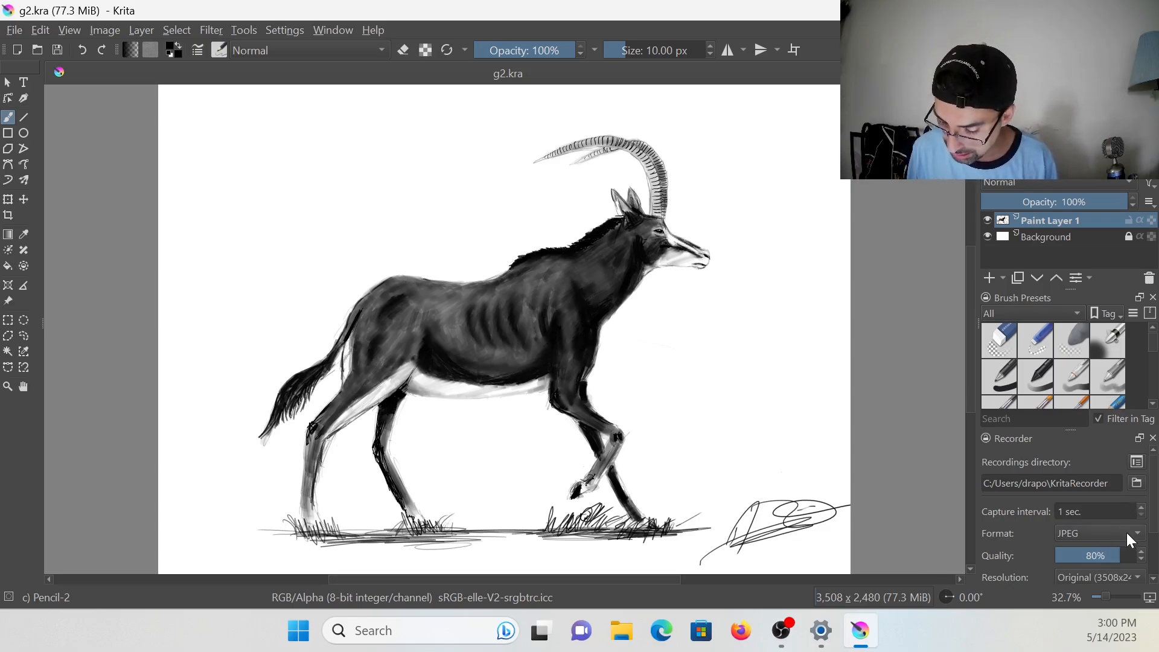
mouse_move(1100, 543)
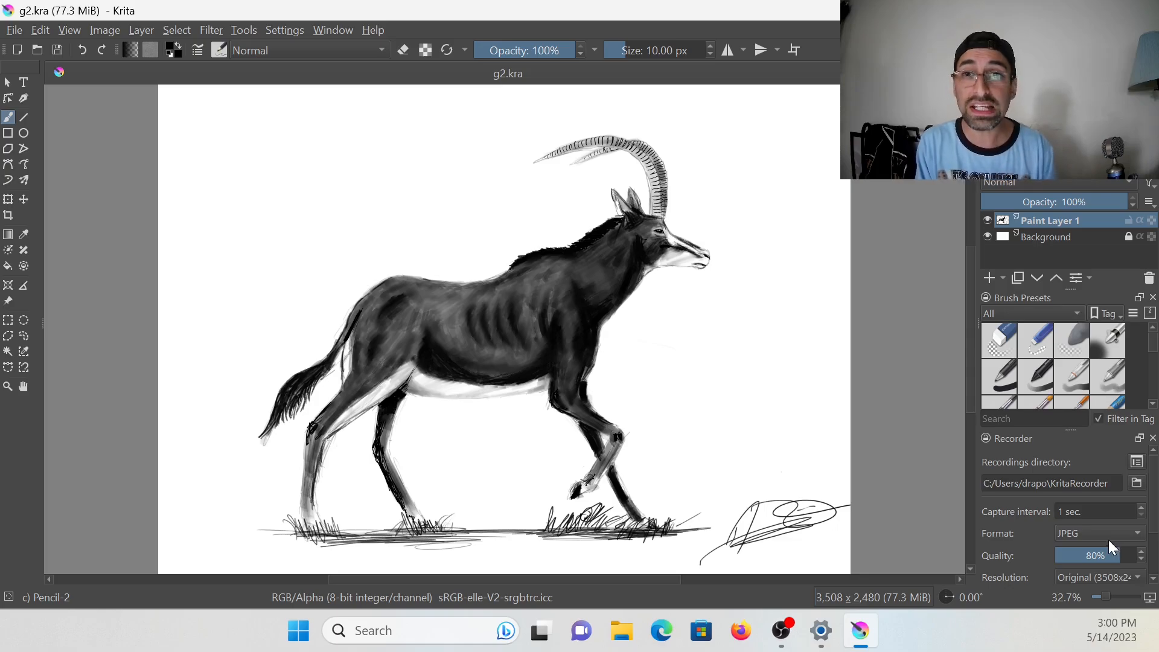